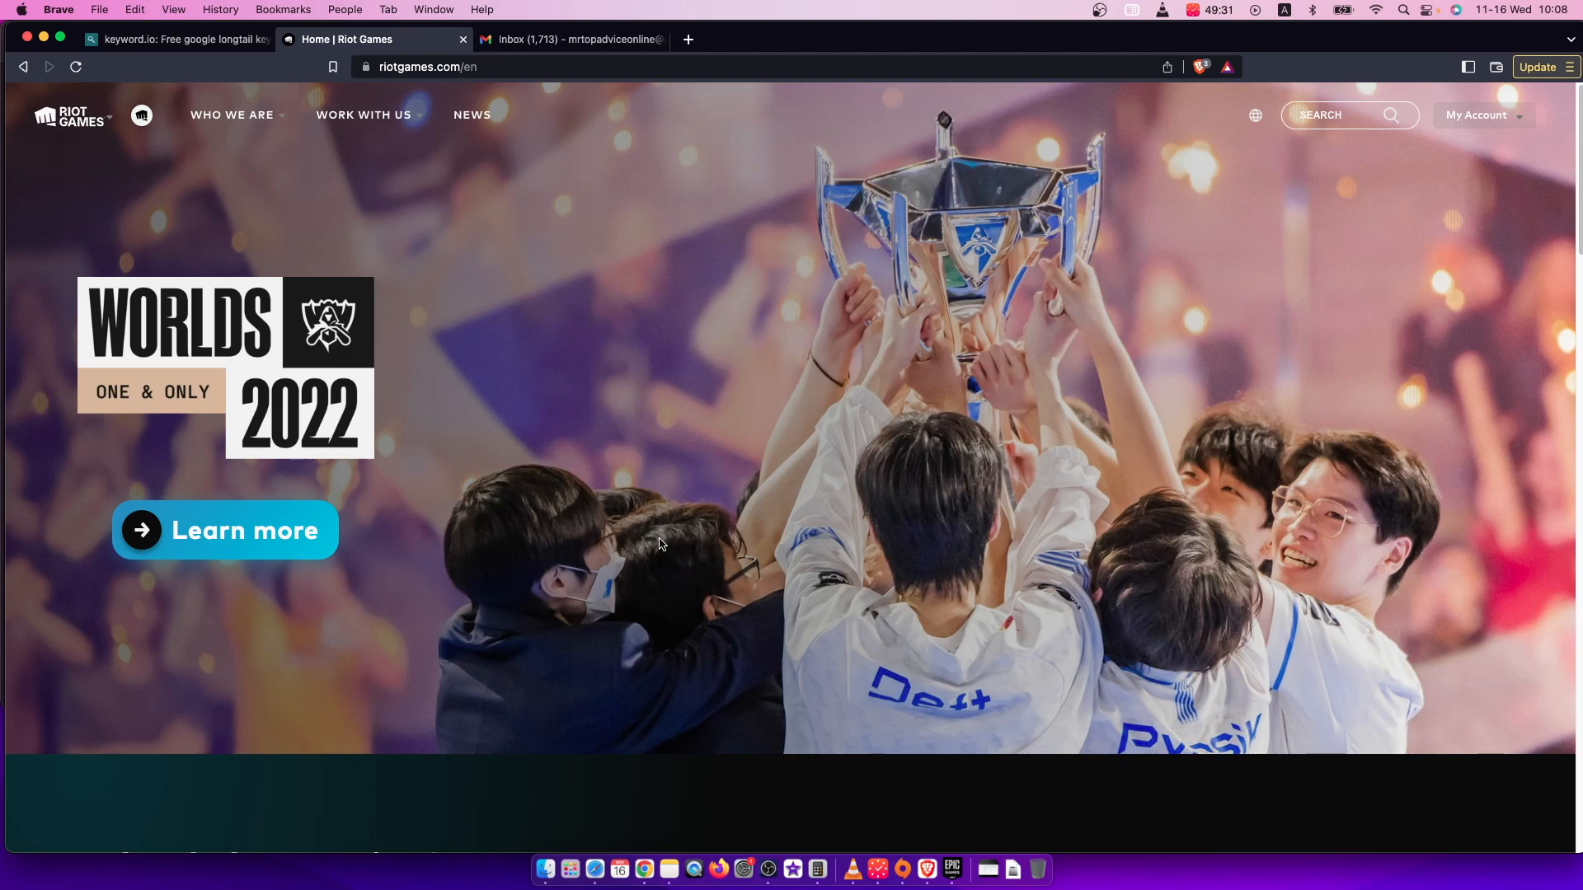
mouse_move(537, 517)
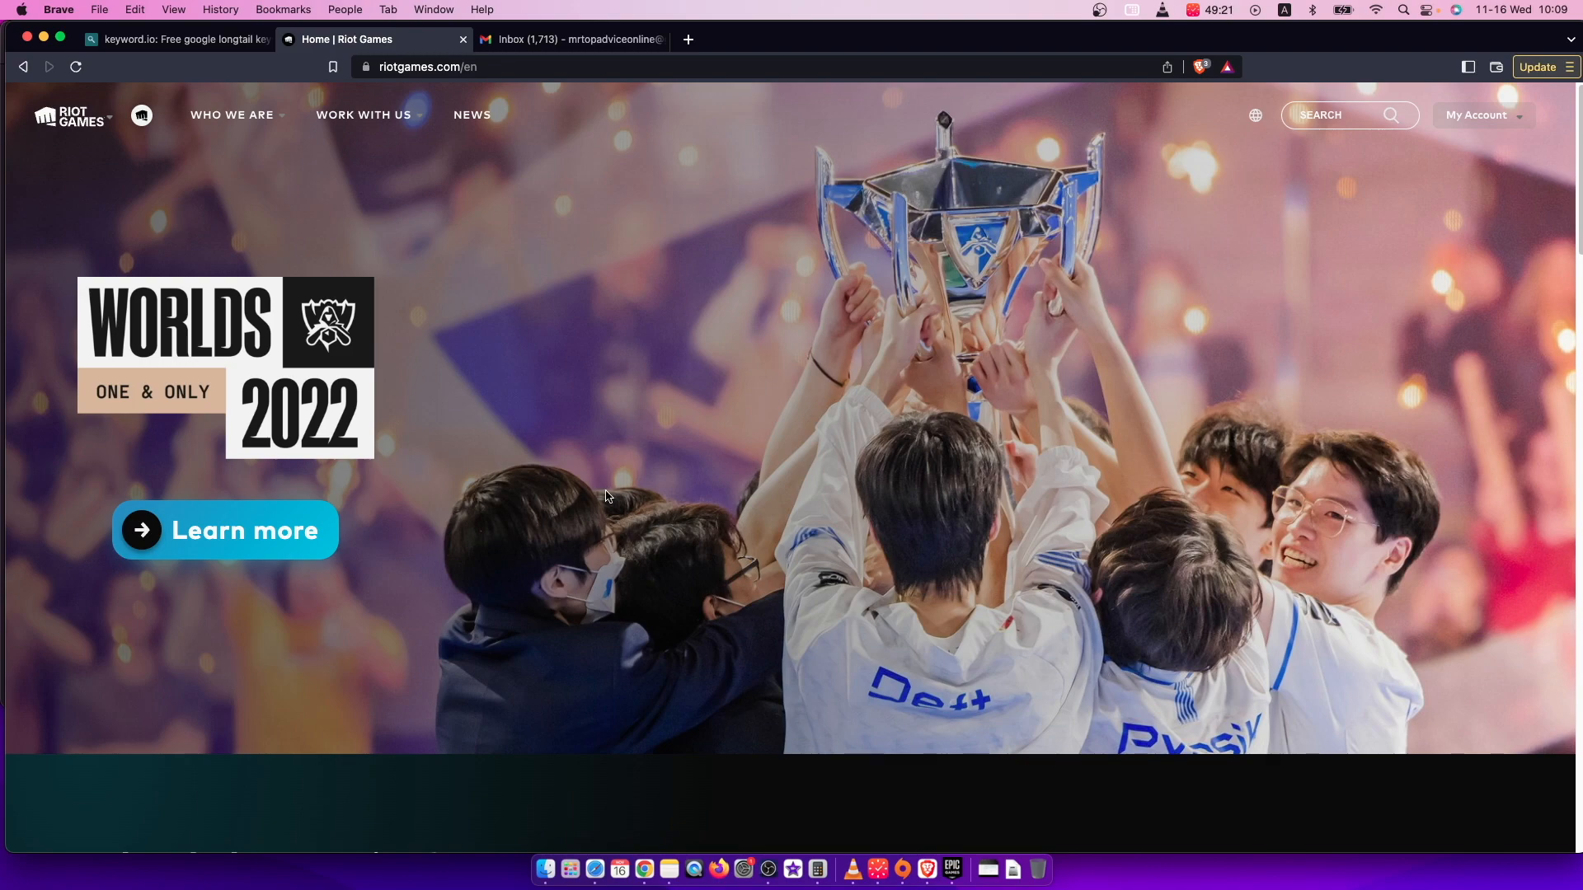
Step: Go to leagueoflegends.com and head to My Account to reach the Riot account management page
text(leagueofleagends)
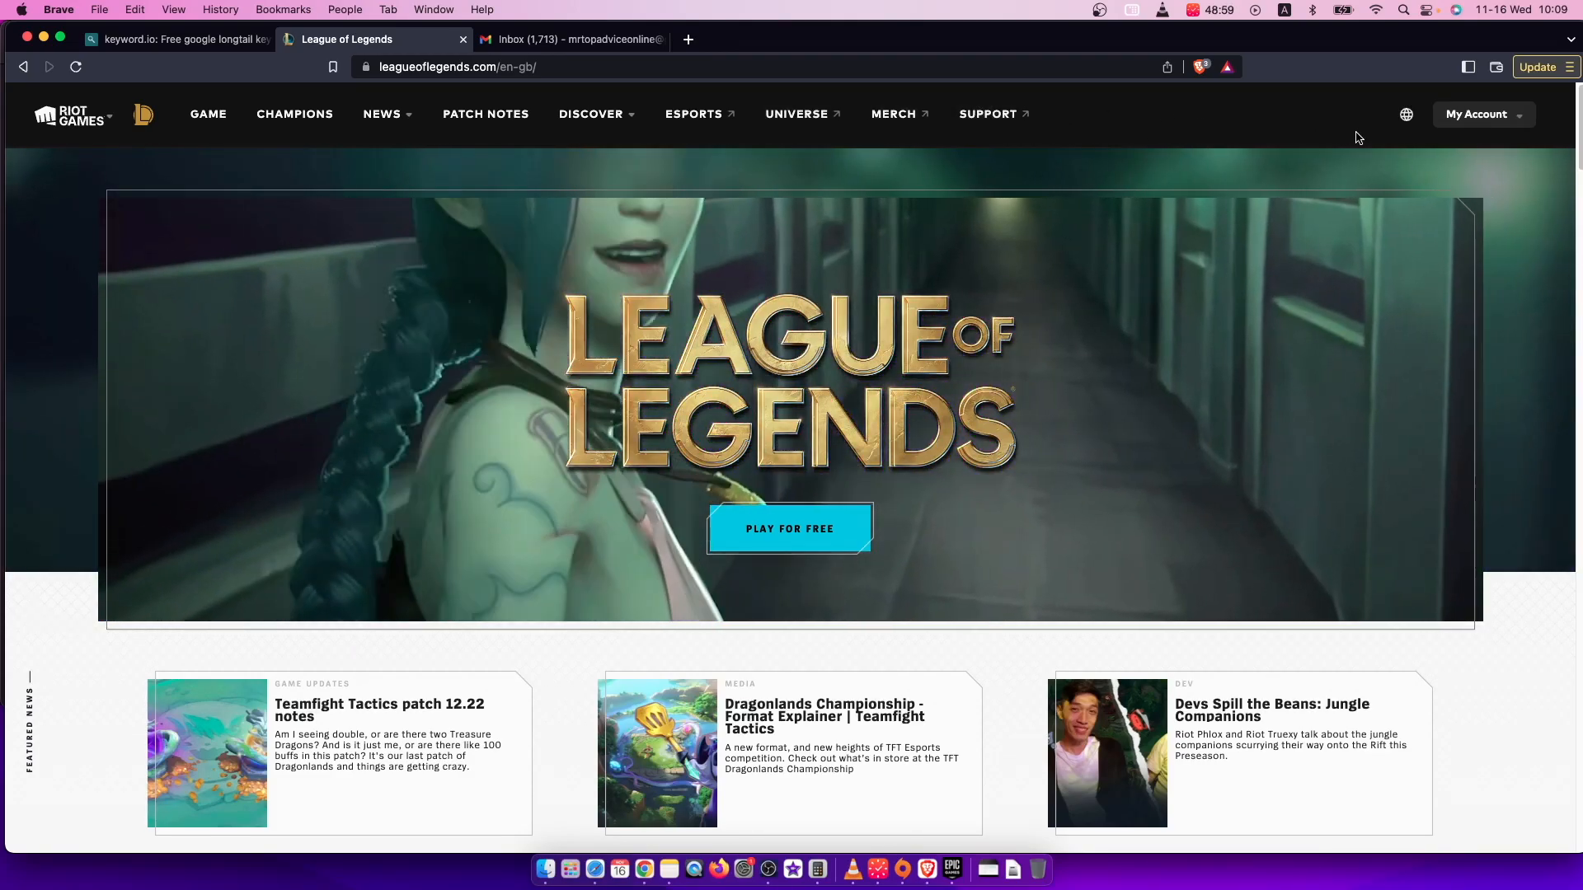
click(1478, 114)
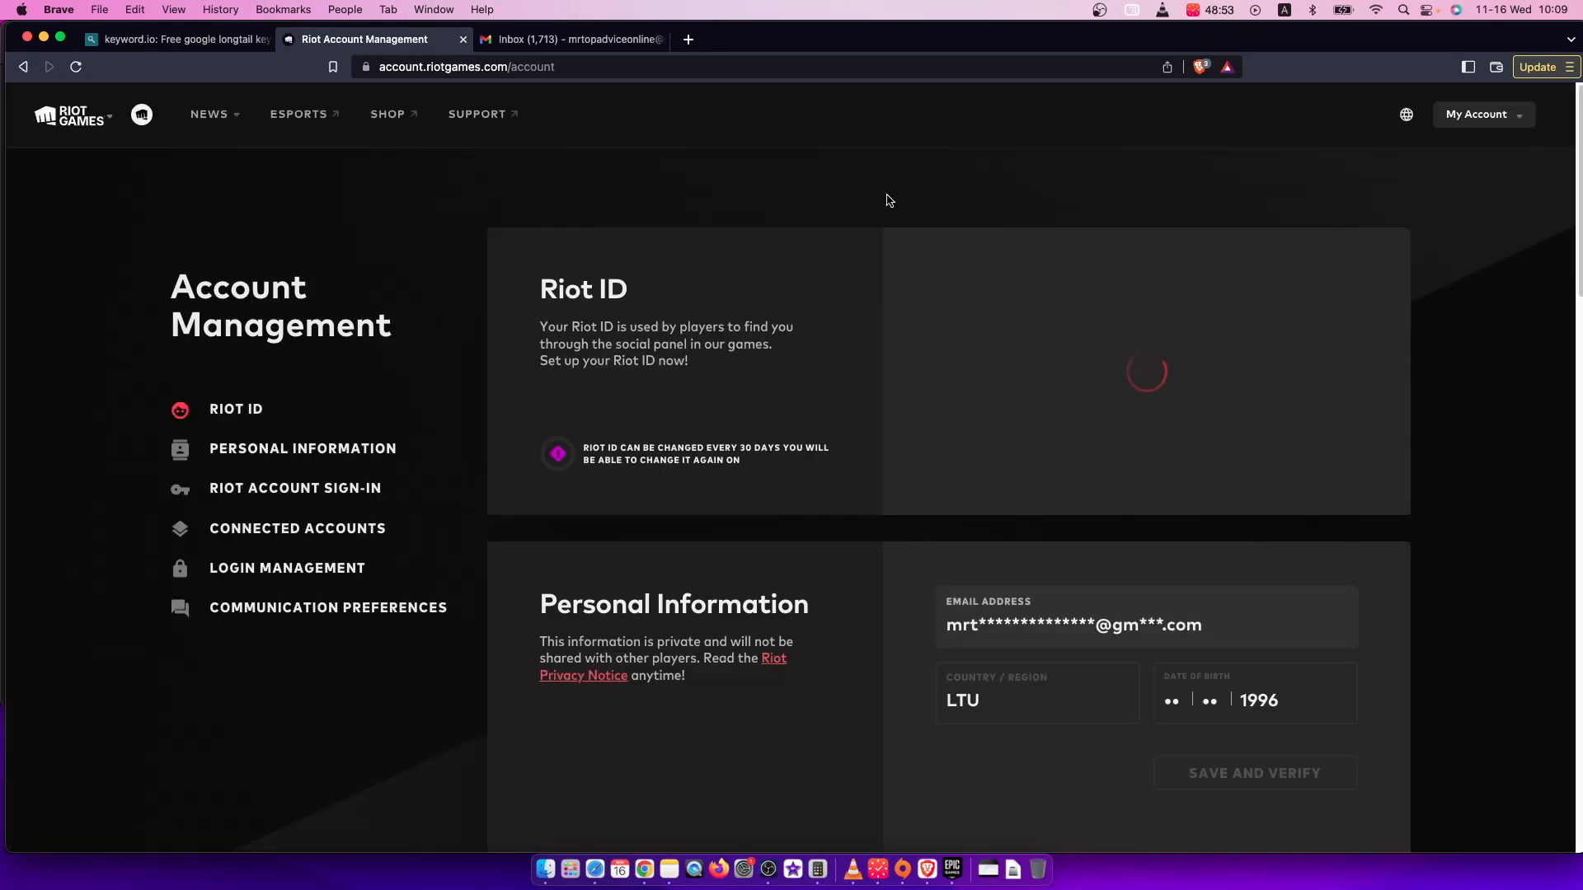
Step: Request email two-factor authentication via Enable in the Two-Factor Authentication section
scroll(down, 3)
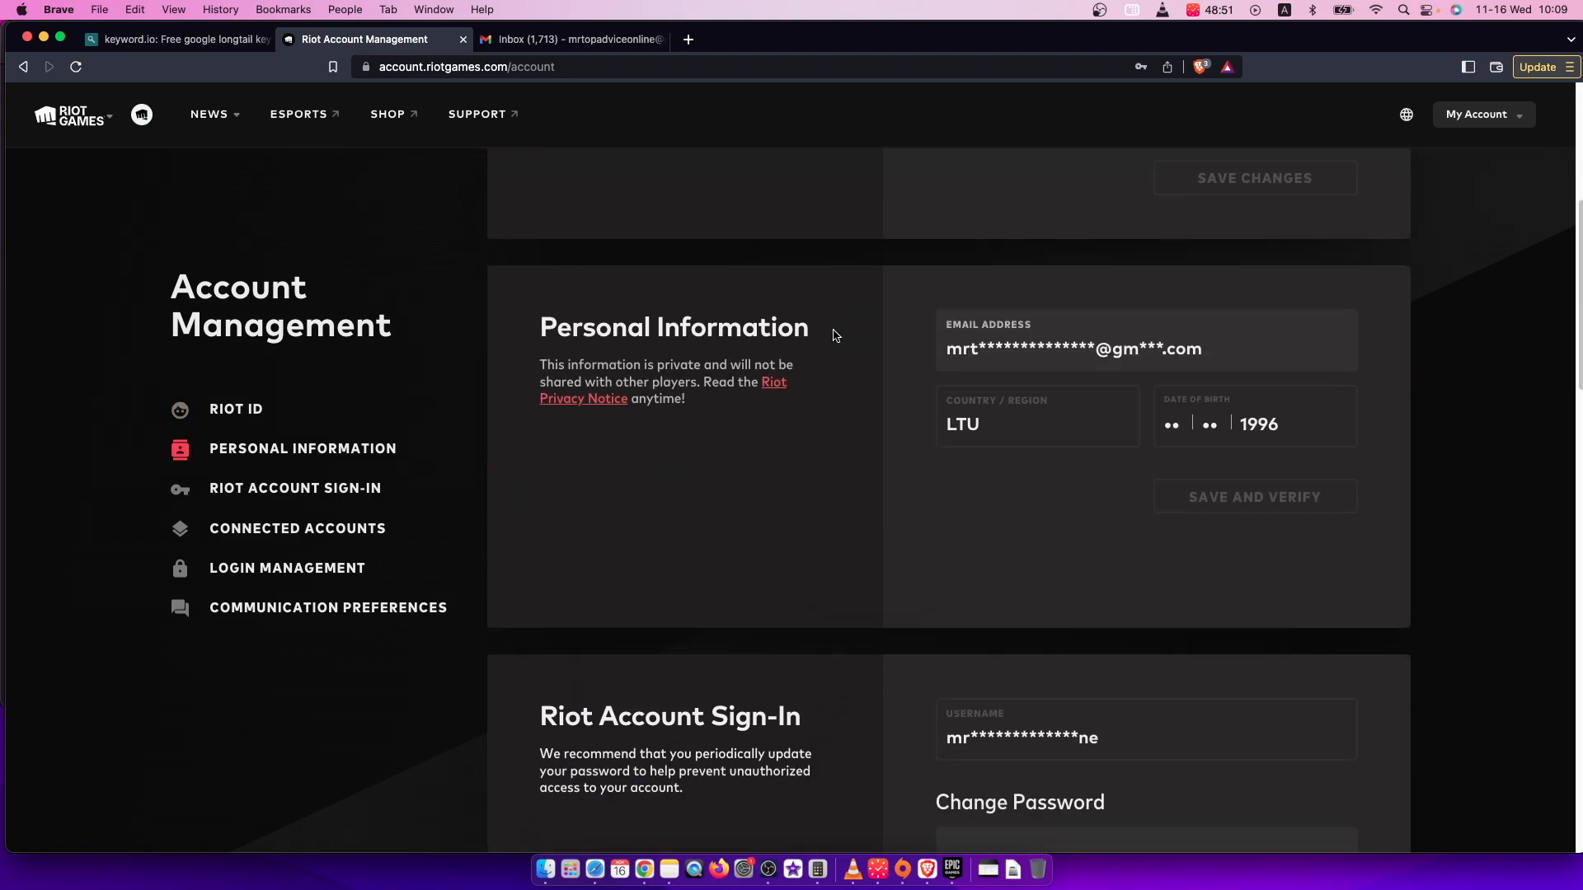
scroll(down, 3)
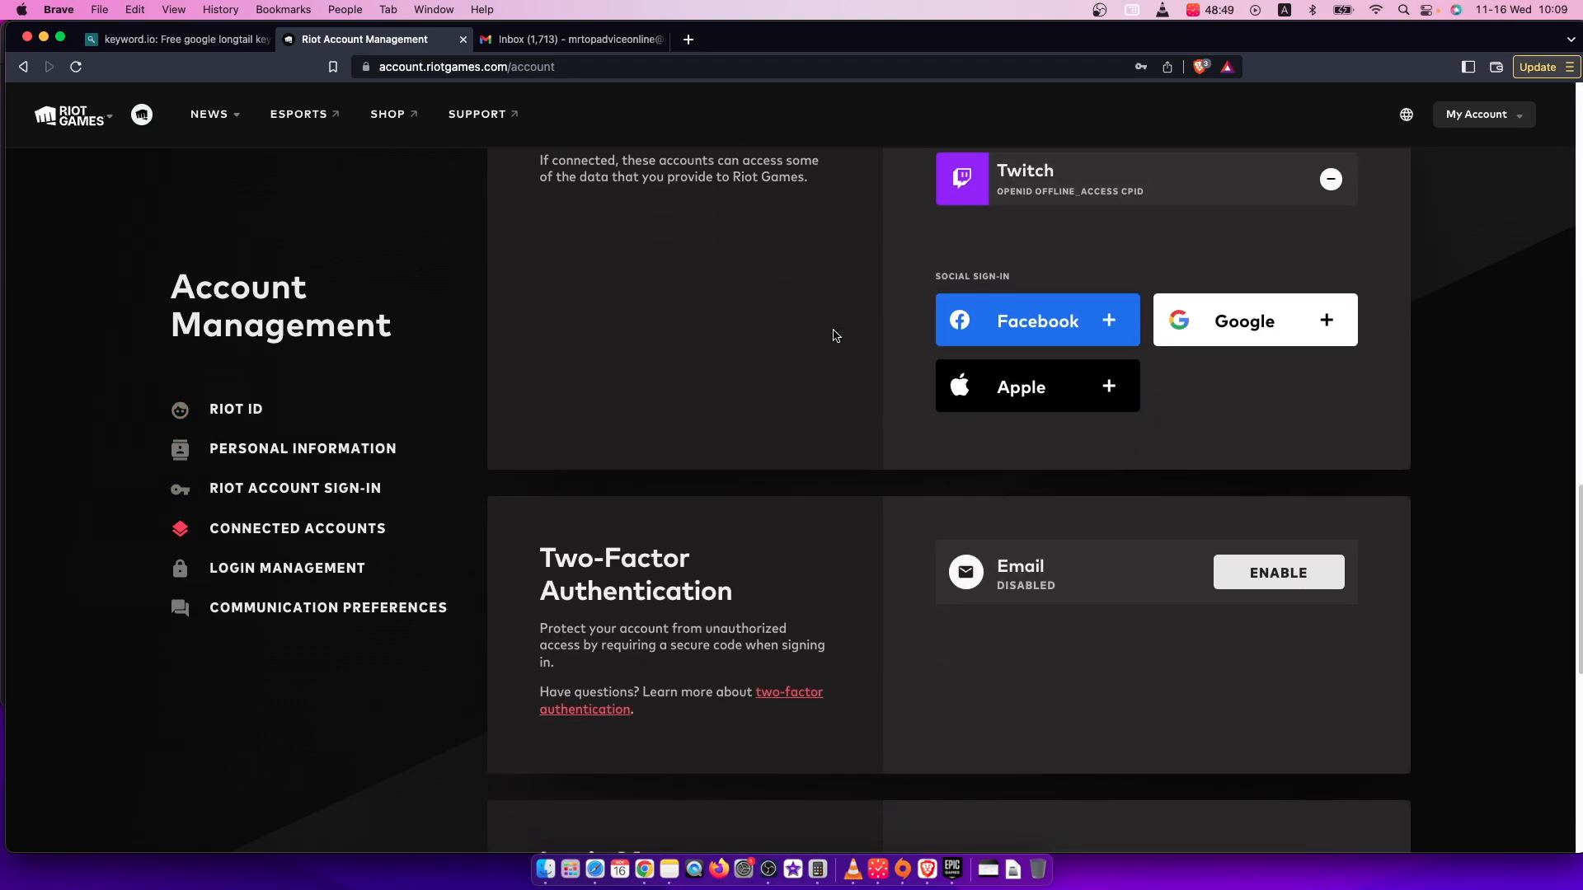
scroll(down, 3)
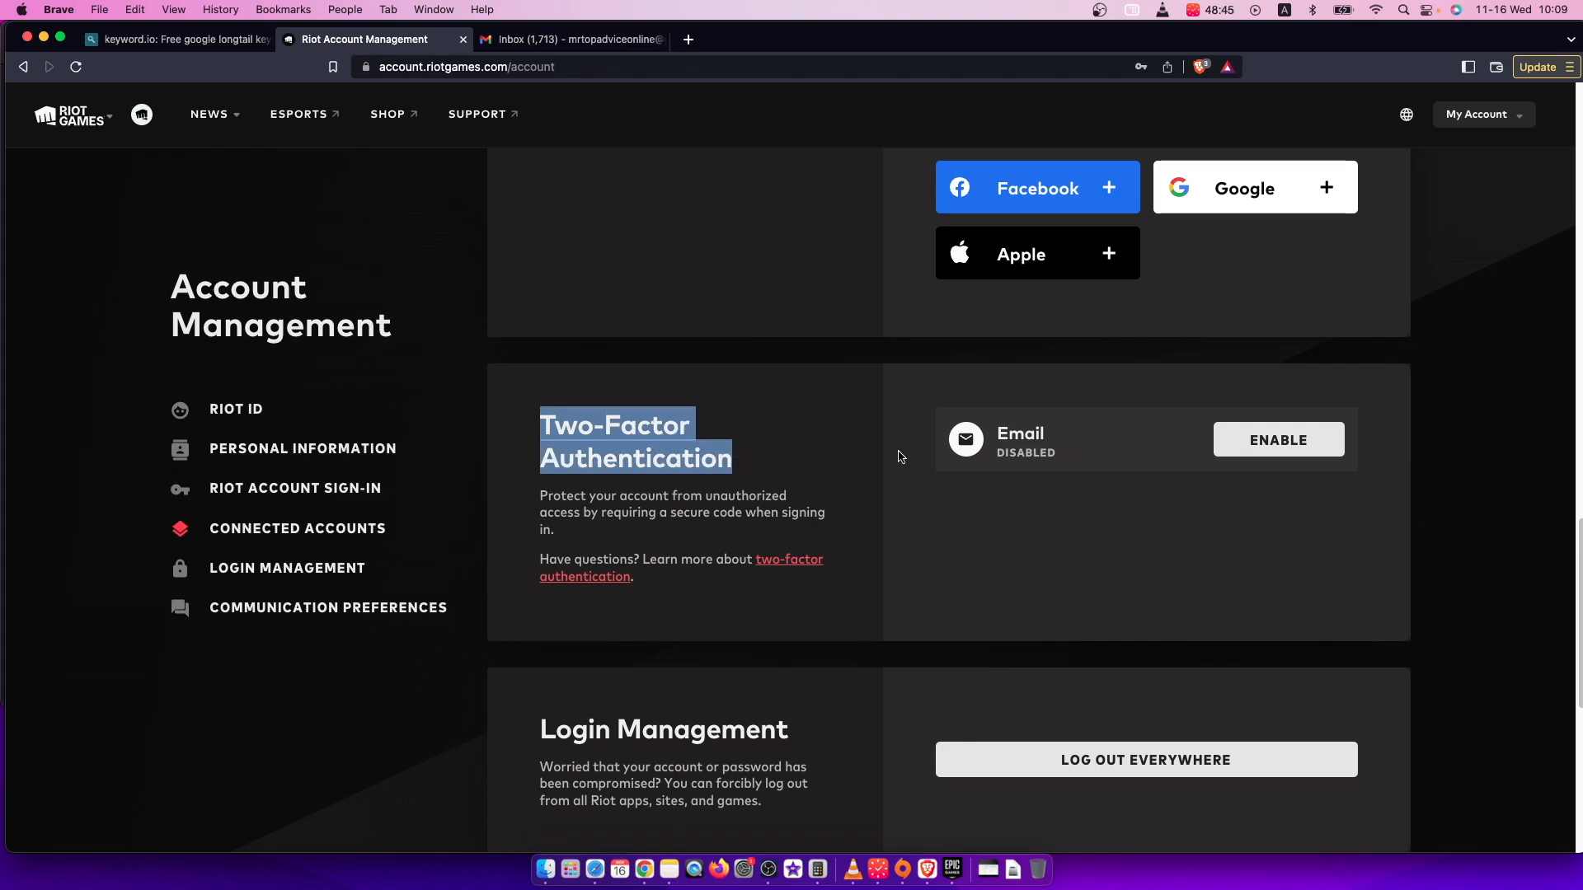
click(1277, 438)
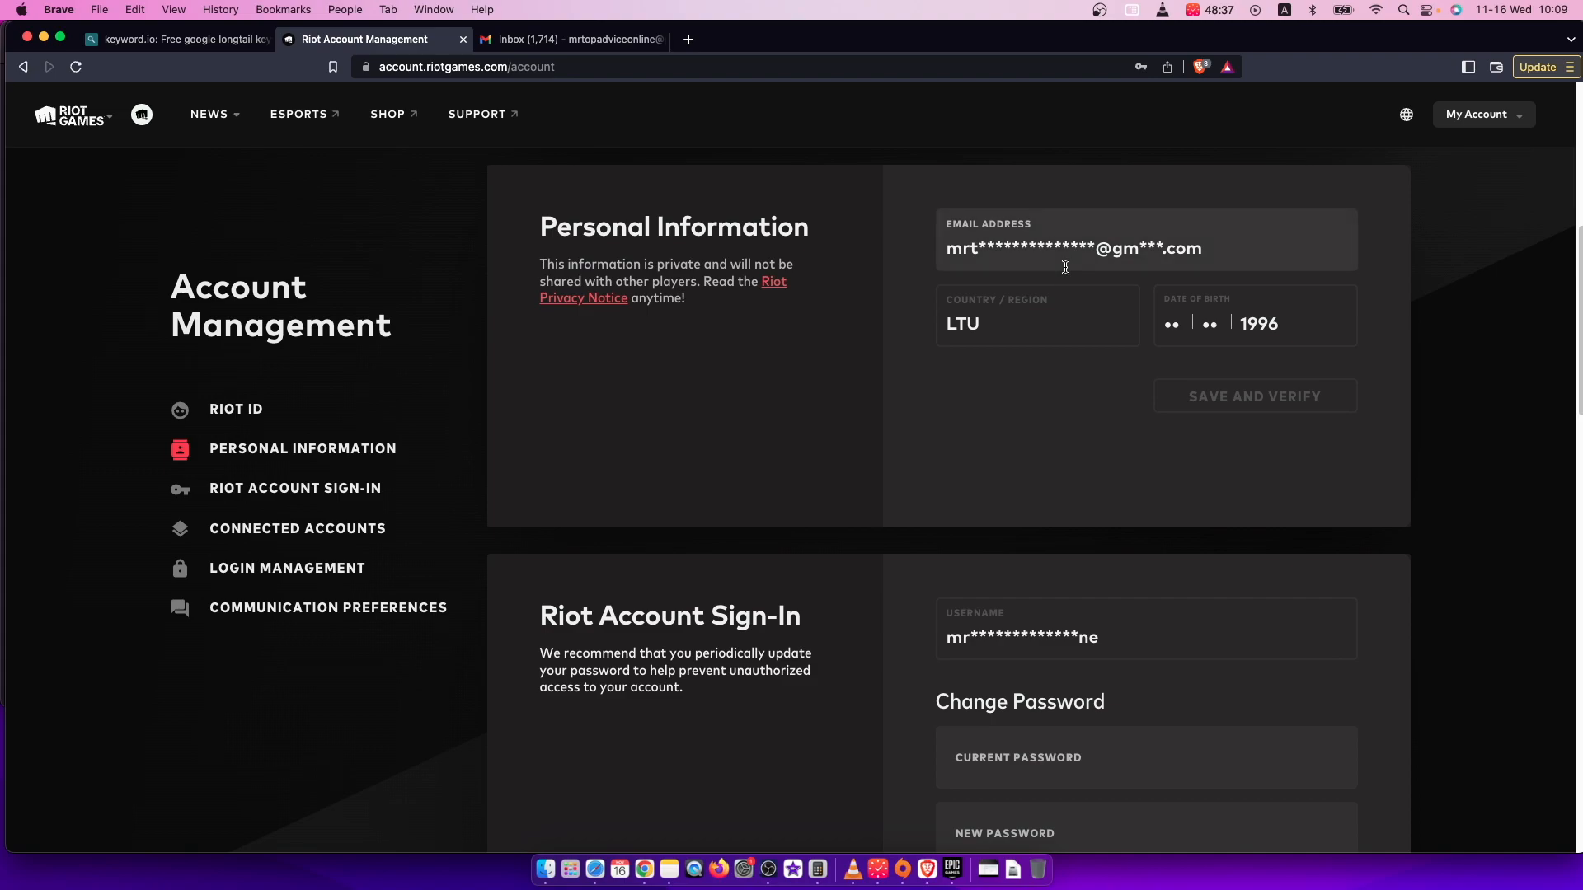
Step: Follow the Enable Two-Factor Authentication link in the Riot Games email from the Gmail inbox
click(571, 39)
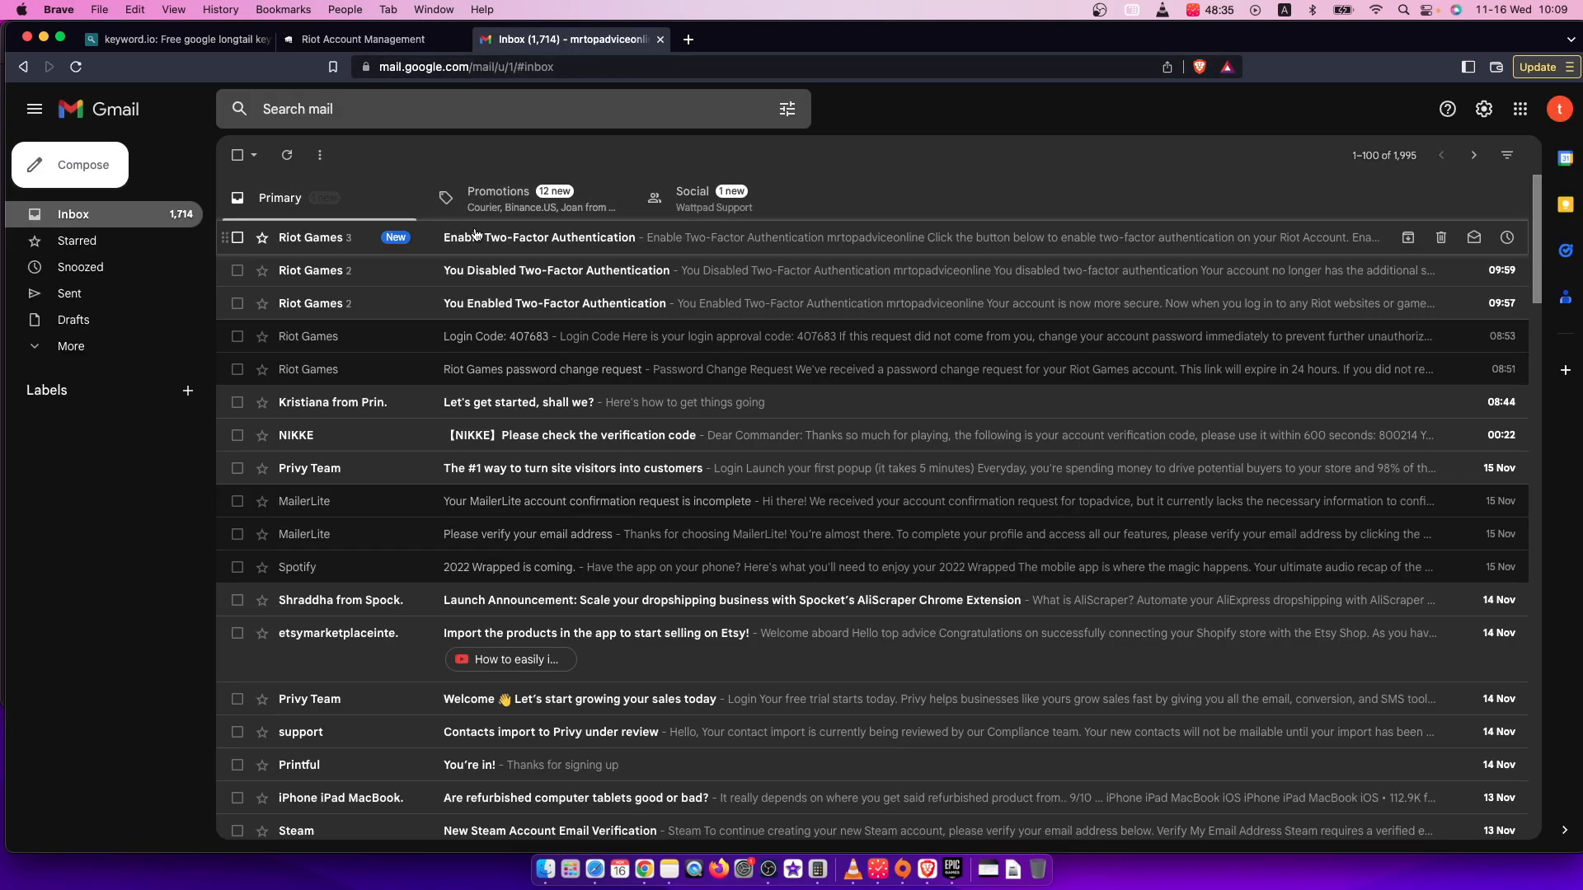
click(542, 238)
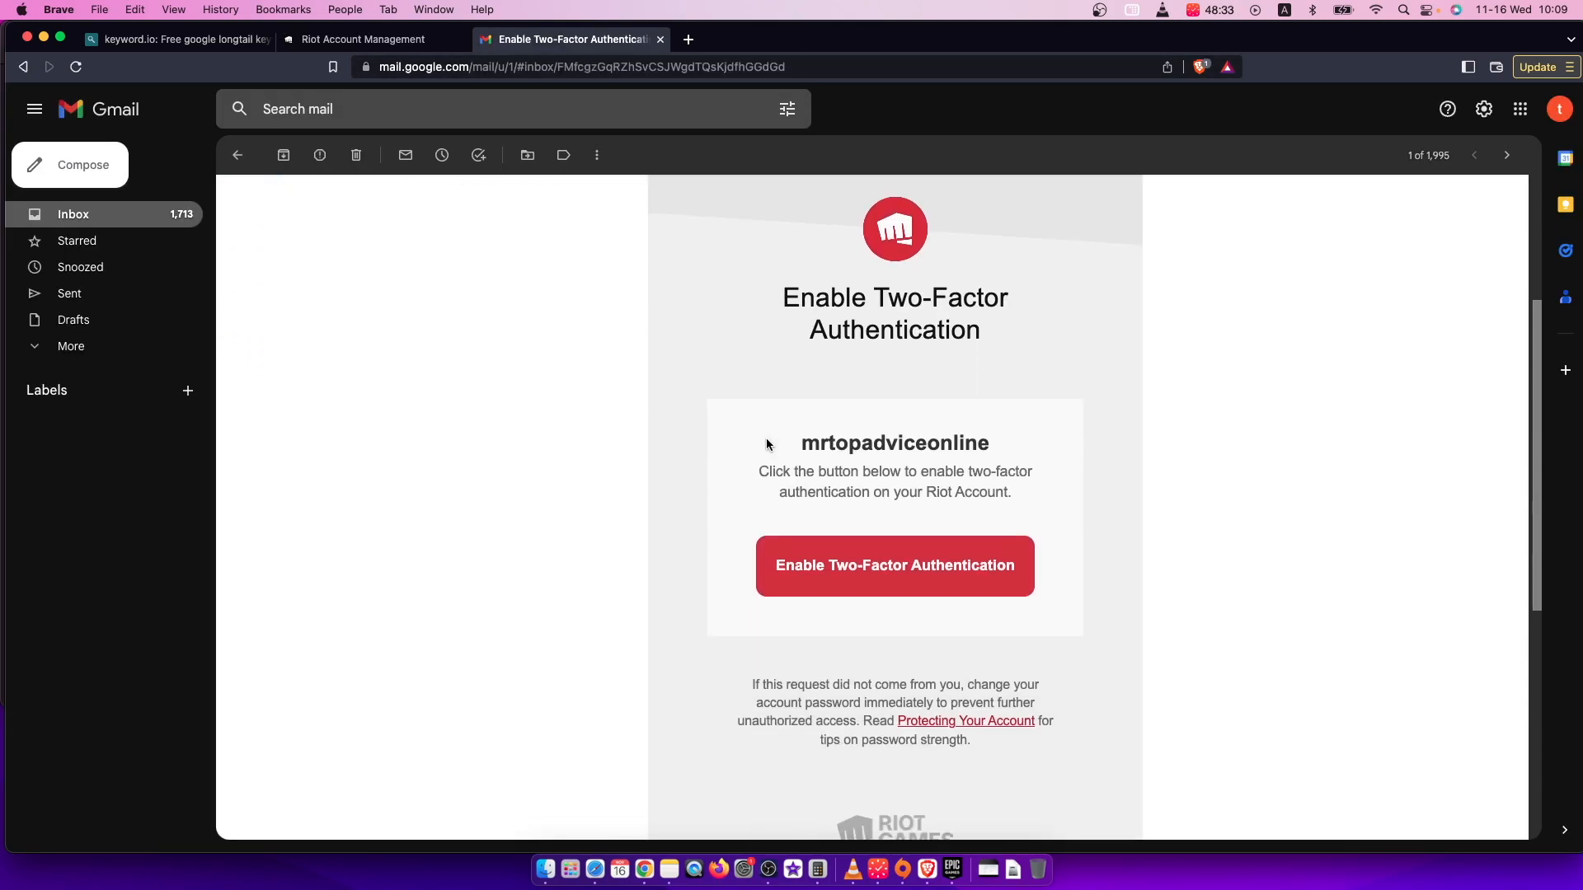
click(892, 565)
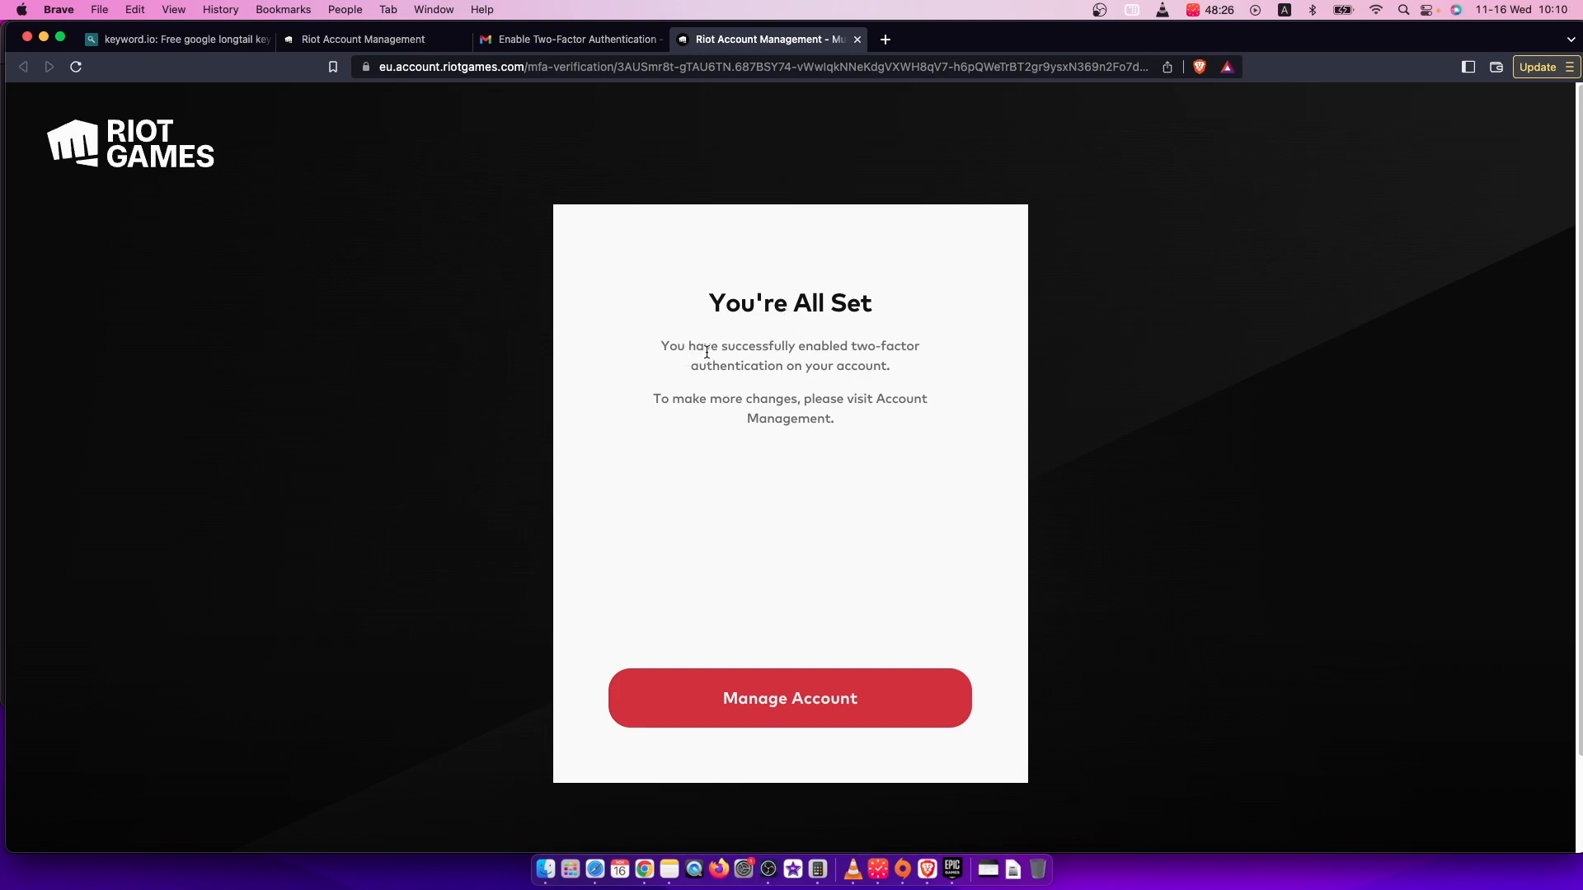
mouse_move(869, 389)
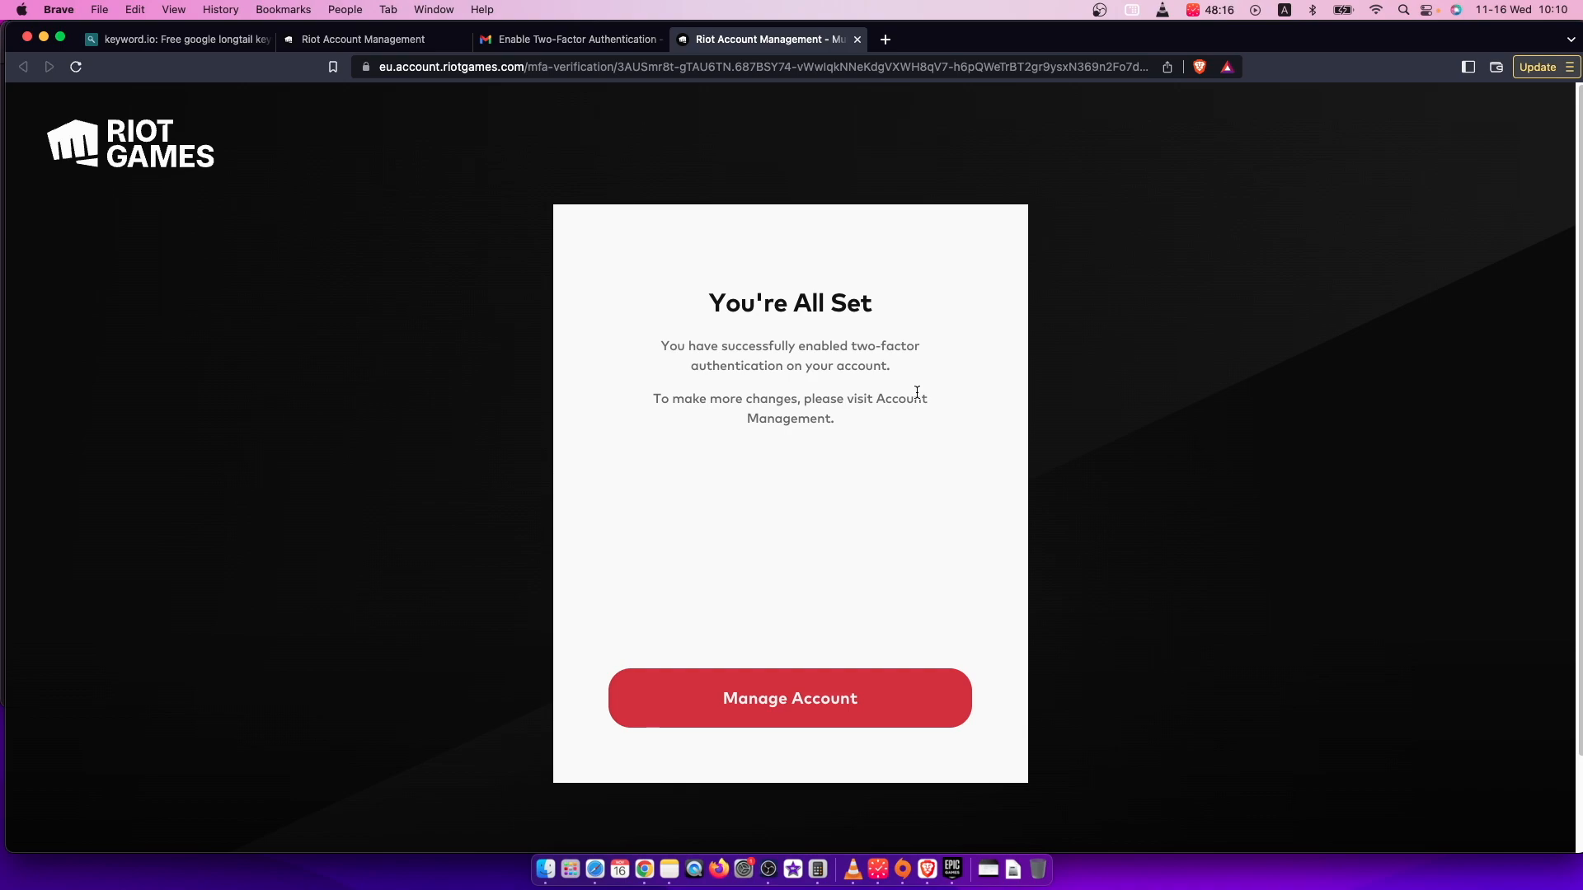
mouse_move(866, 388)
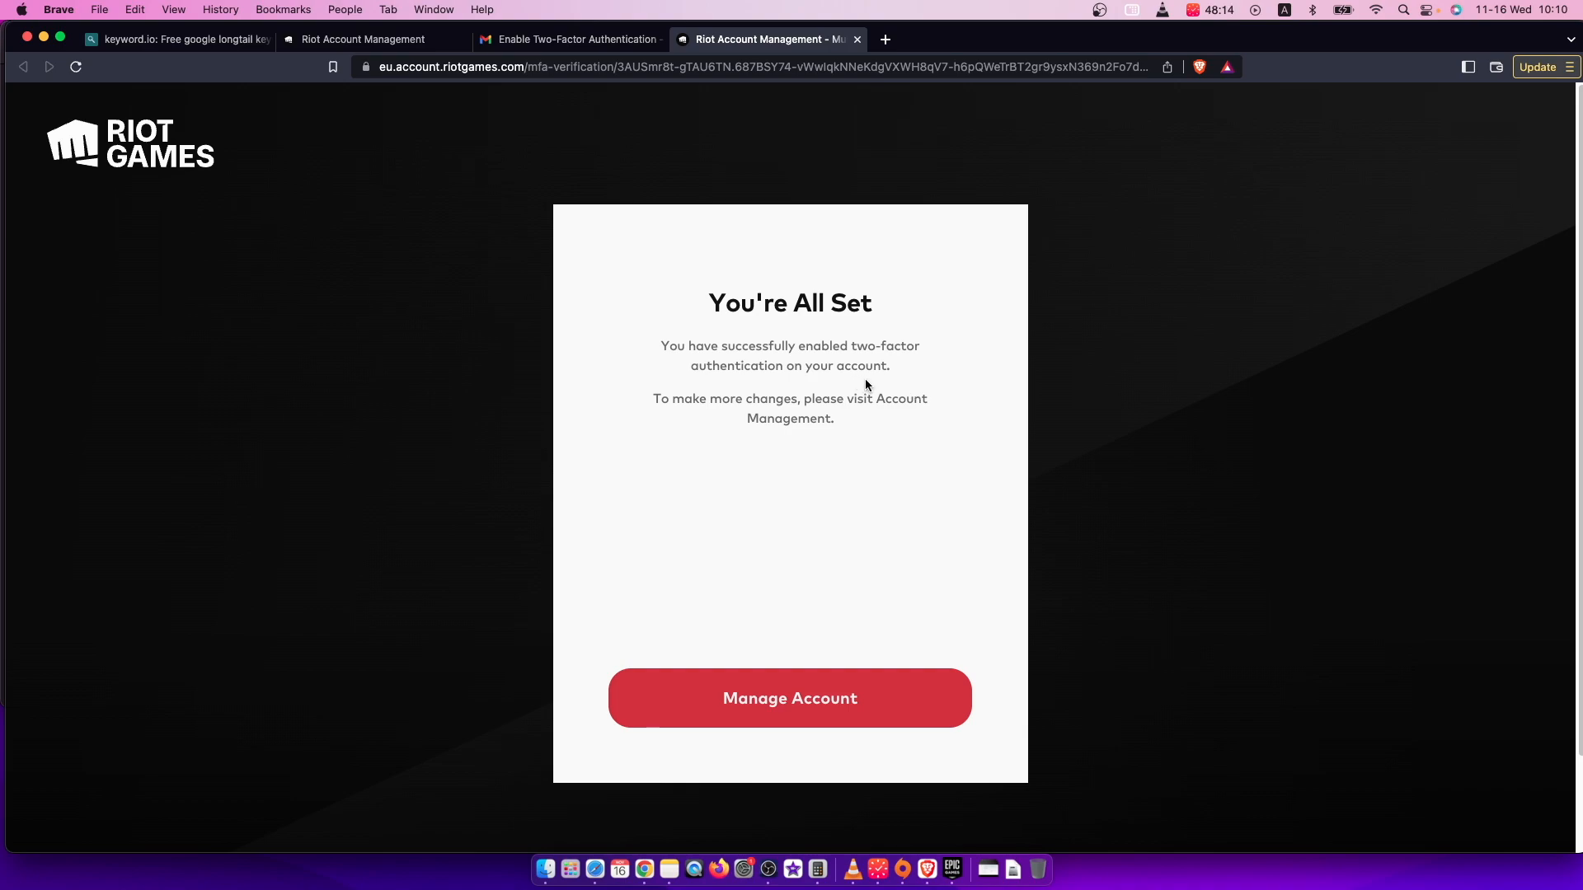